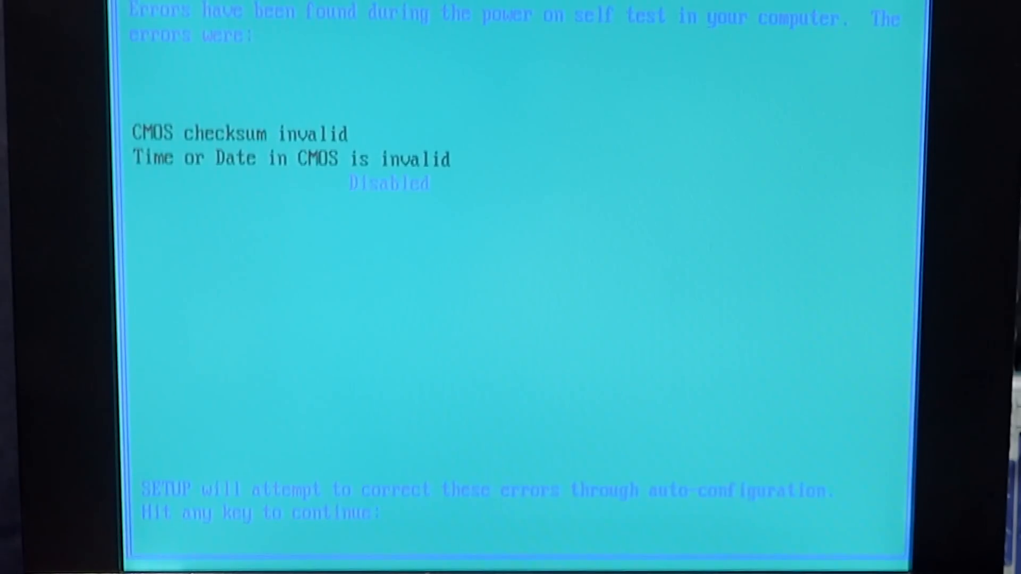
# Step: Acknowledge the CMOS checksum and invalid date errors to enter System Configuration Setup
pyautogui.press('enter')
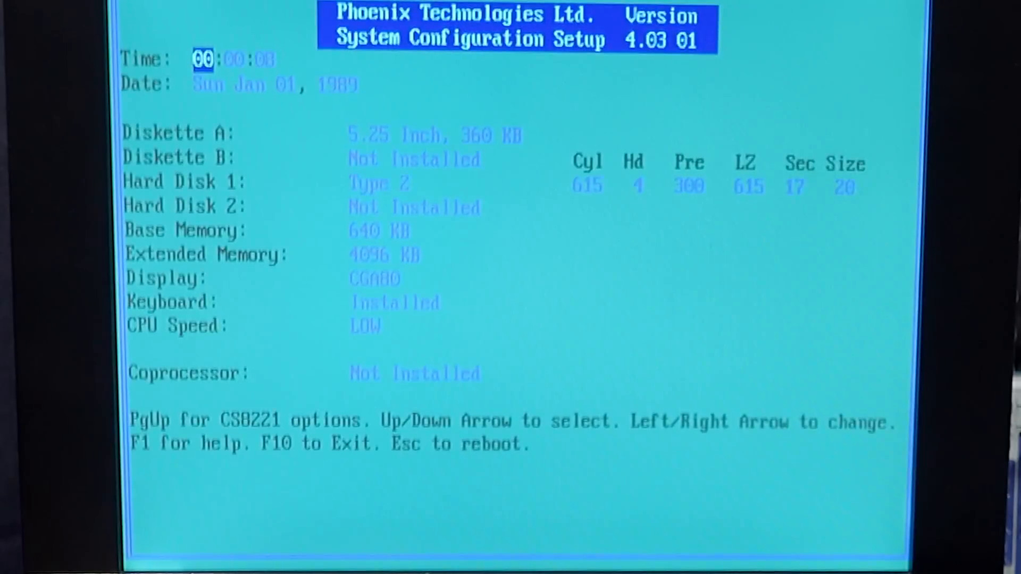